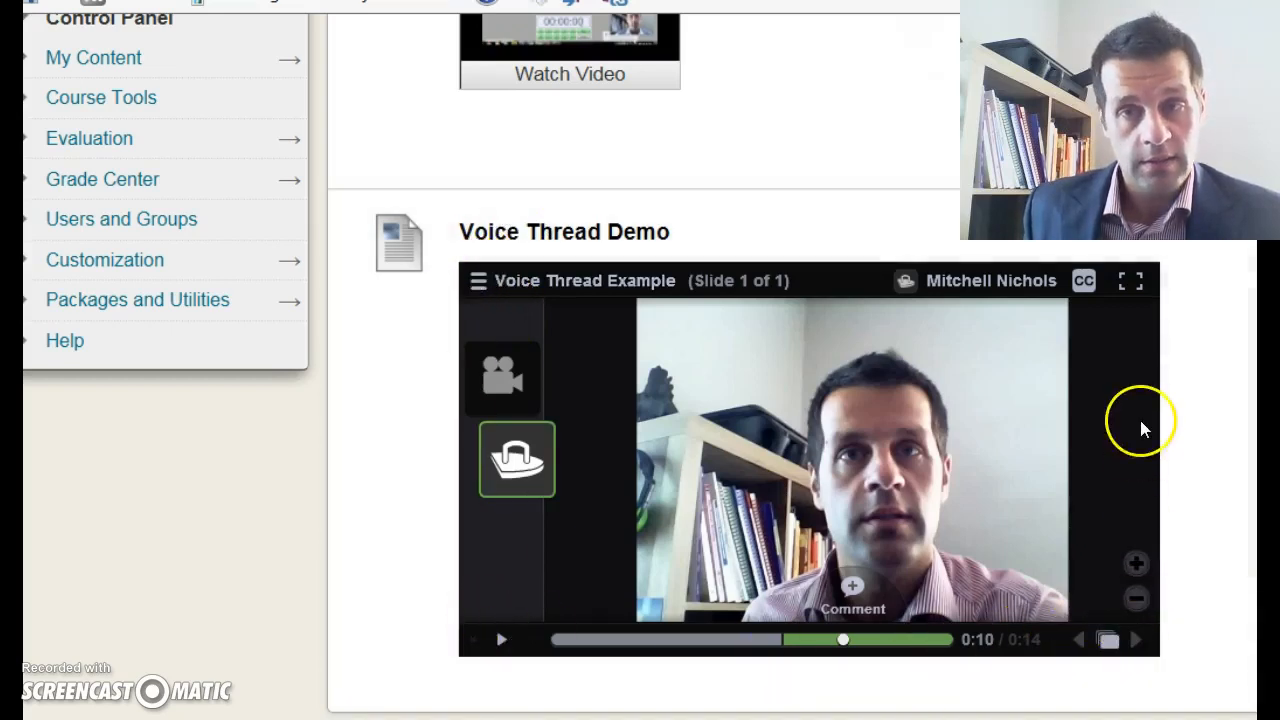
{"action": "mouse_move", "coordinate": [988, 388]}
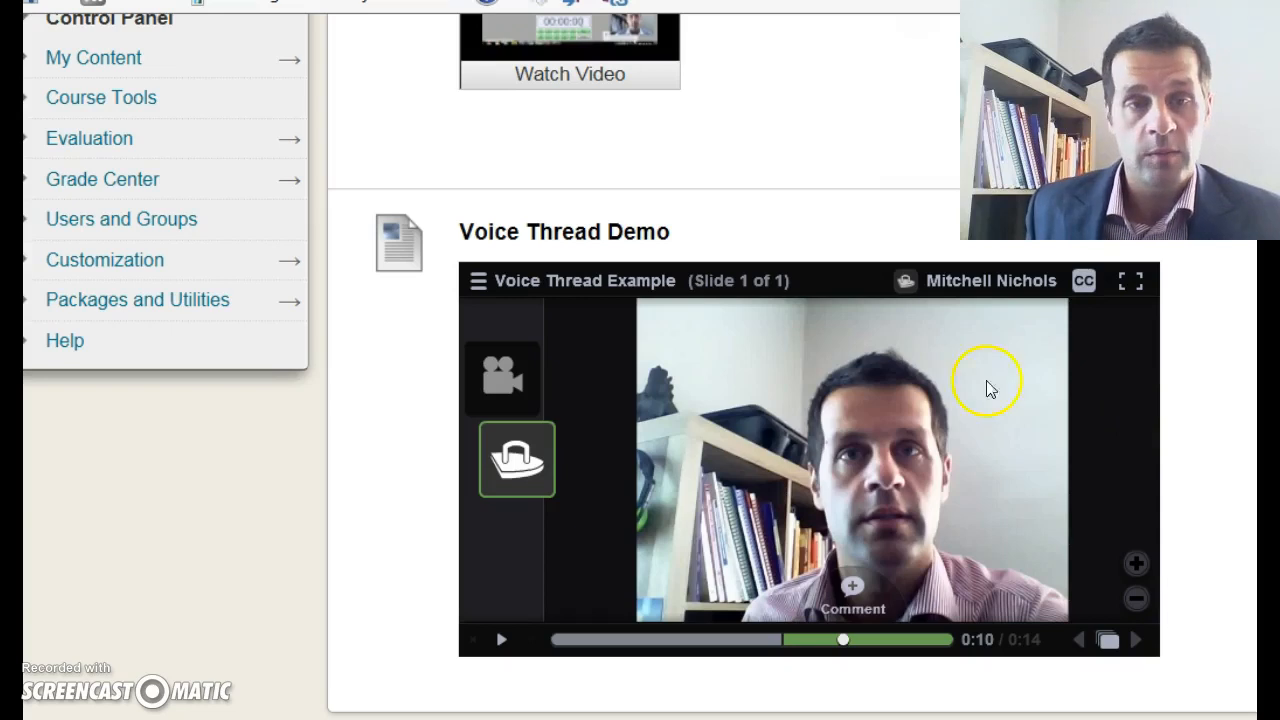
{"action": "mouse_move", "coordinate": [780, 460]}
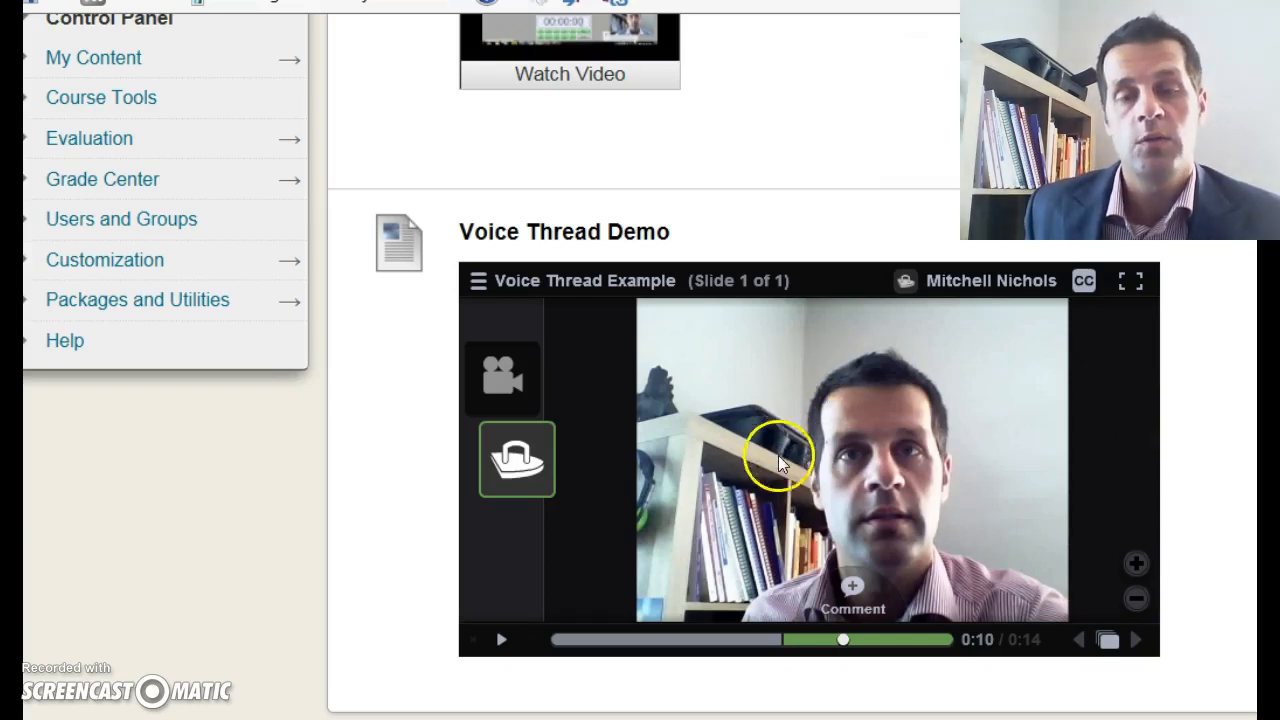
{"action": "mouse_move", "coordinate": [790, 513]}
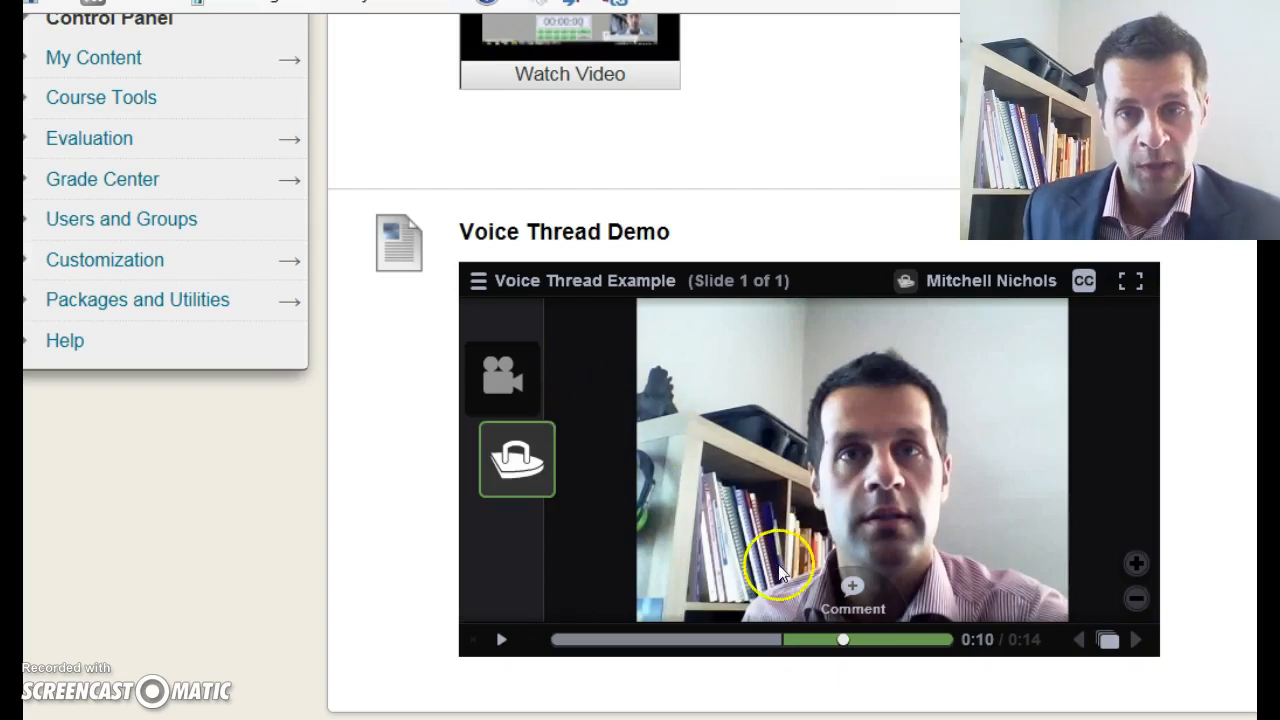
{"action": "left_click", "coordinate": [517, 458]}
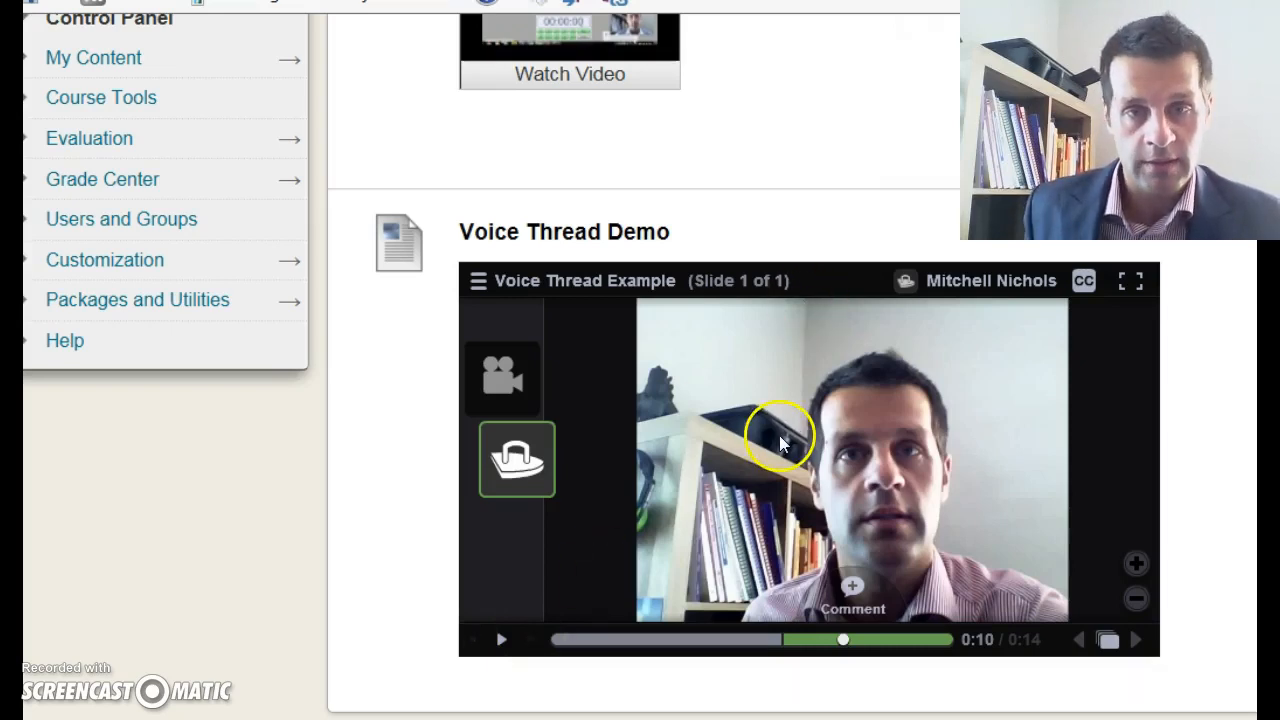
{"action": "mouse_move", "coordinate": [760, 475]}
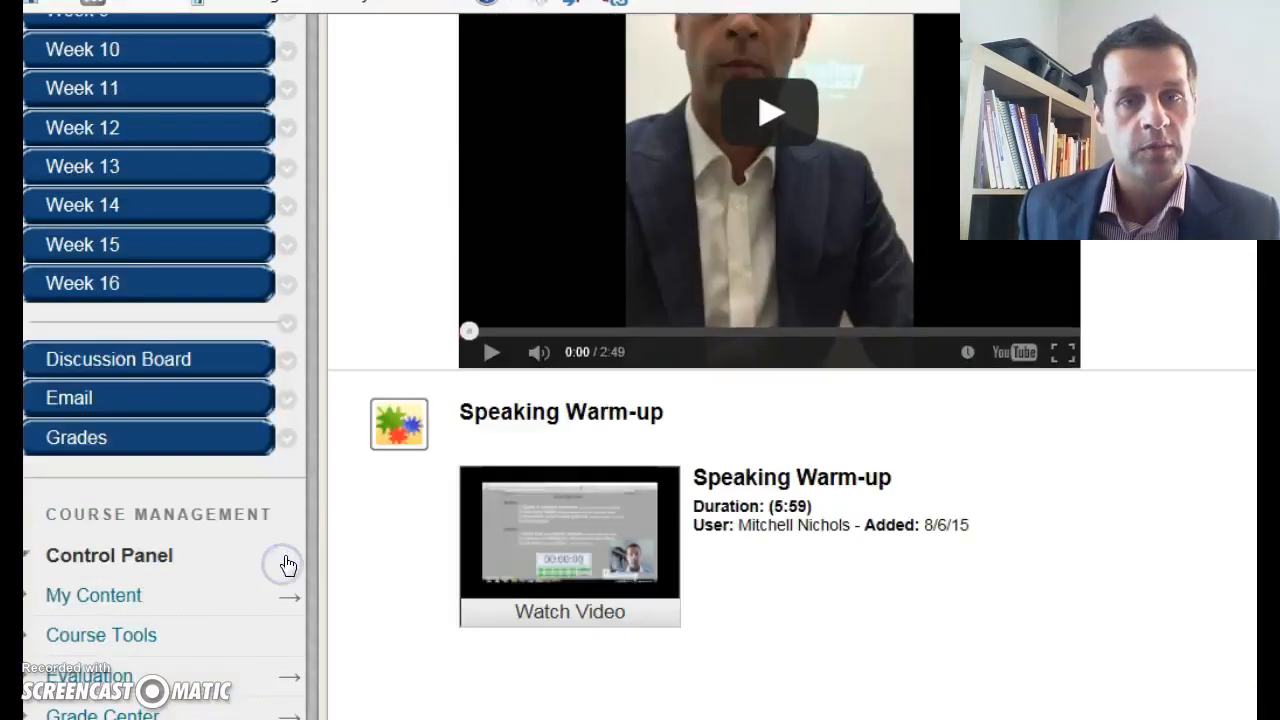
{"action": "scroll", "scroll_direction": "down", "scroll_amount": 3}
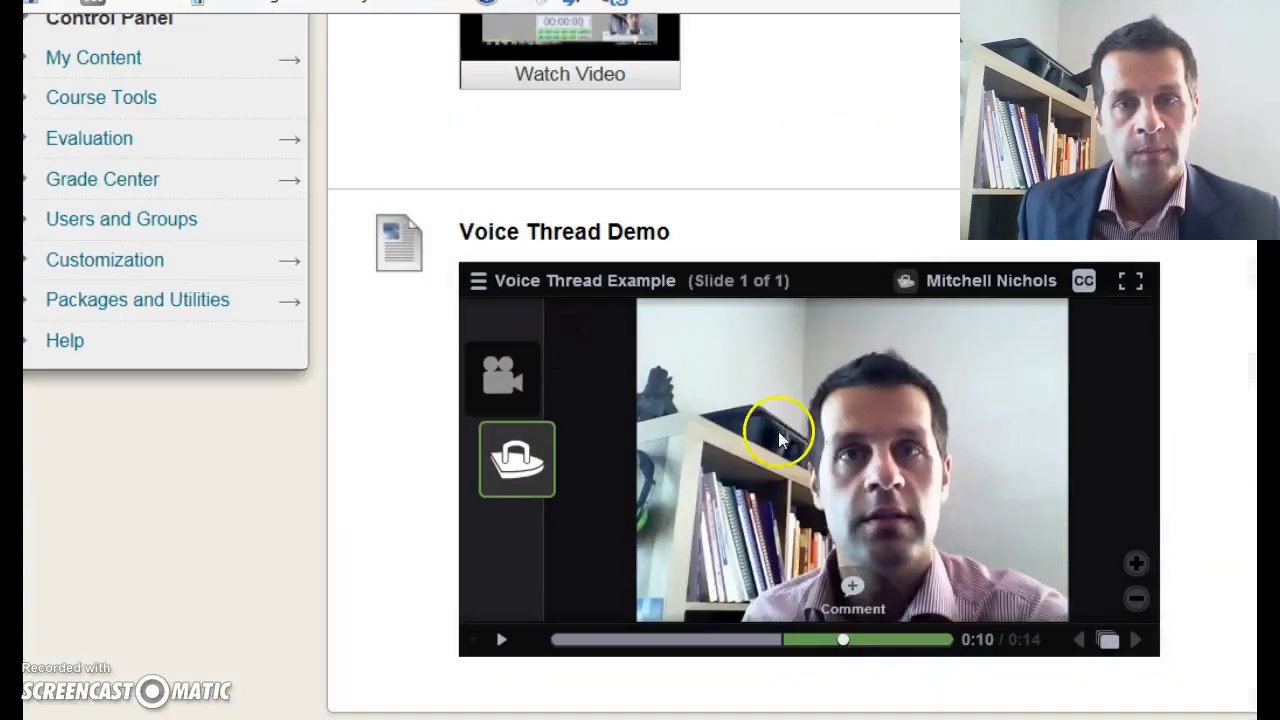
{"action": "left_click", "coordinate": [517, 459]}
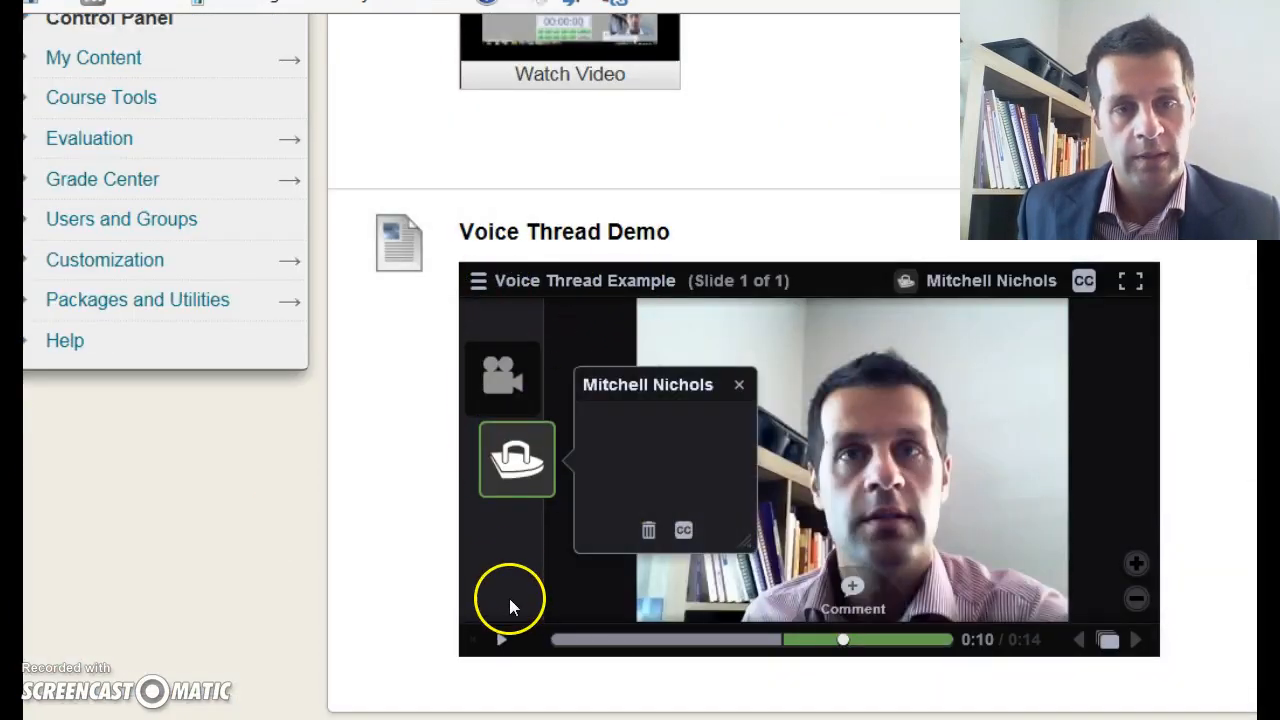
{"action": "mouse_move", "coordinate": [935, 390]}
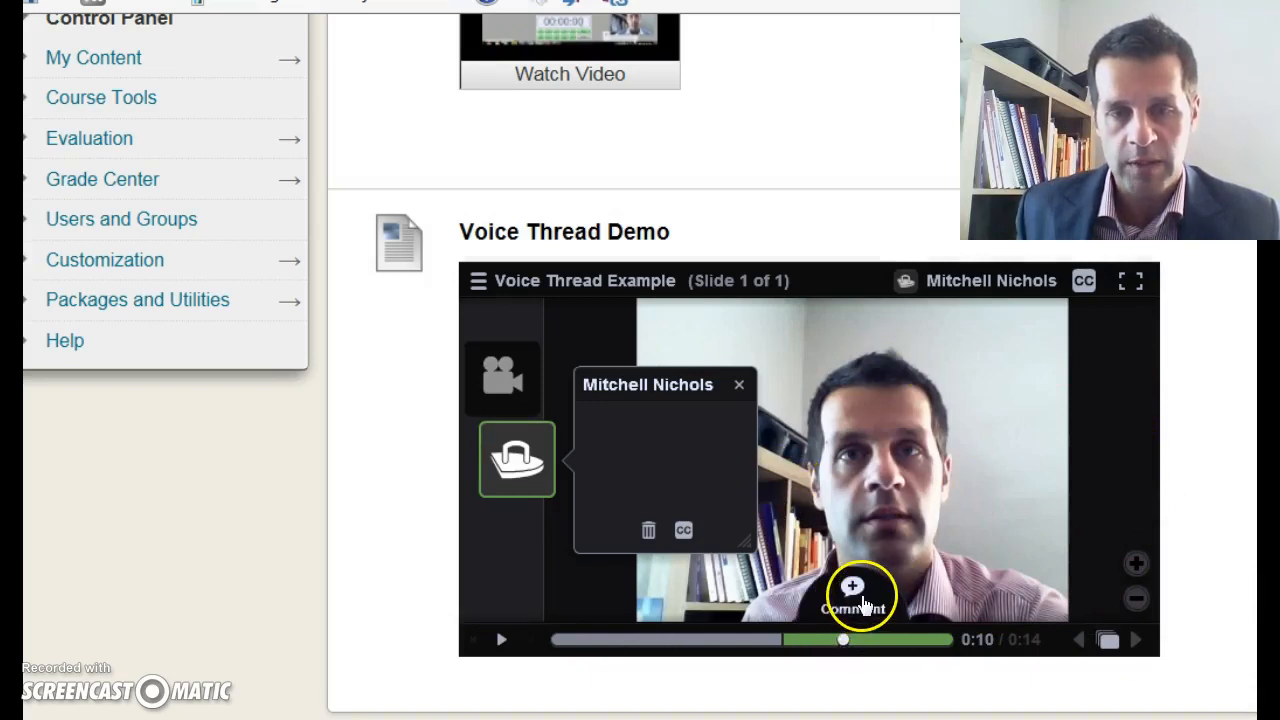
- Show the new-comment options menu: text, phone, voice, webcam and upload
{"action": "left_click", "coordinate": [852, 585]}
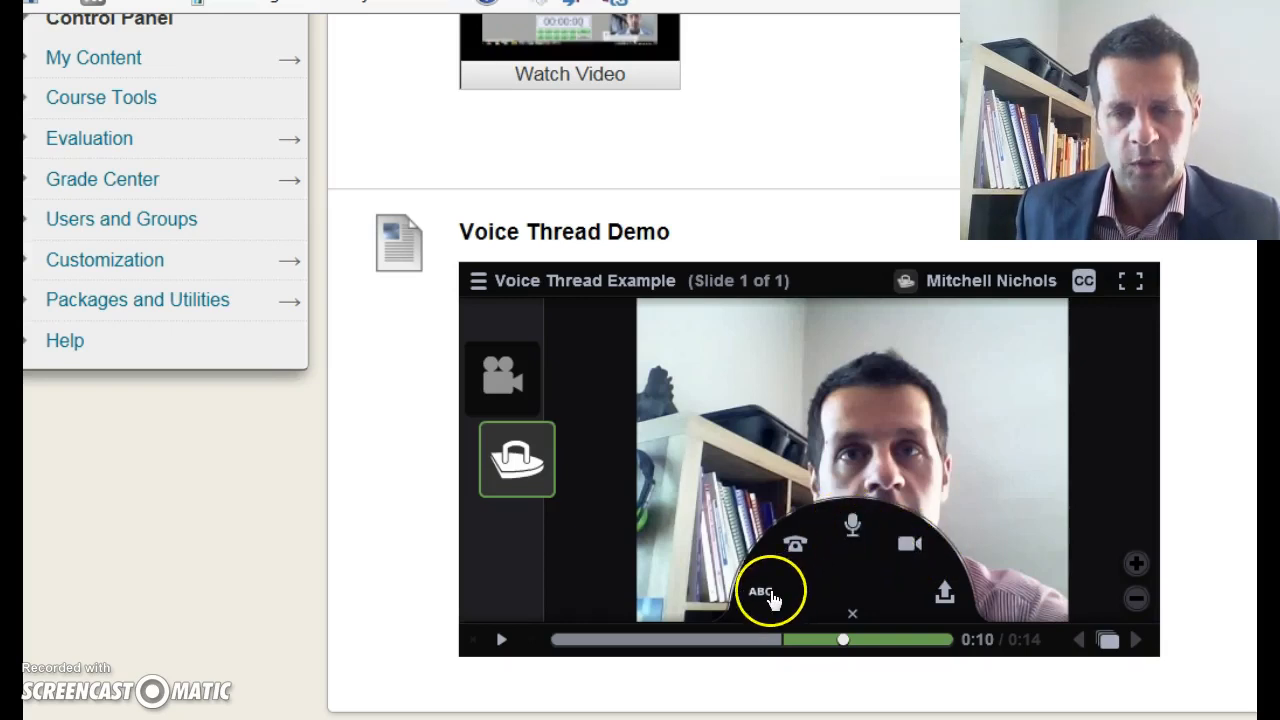
{"action": "mouse_move", "coordinate": [945, 595]}
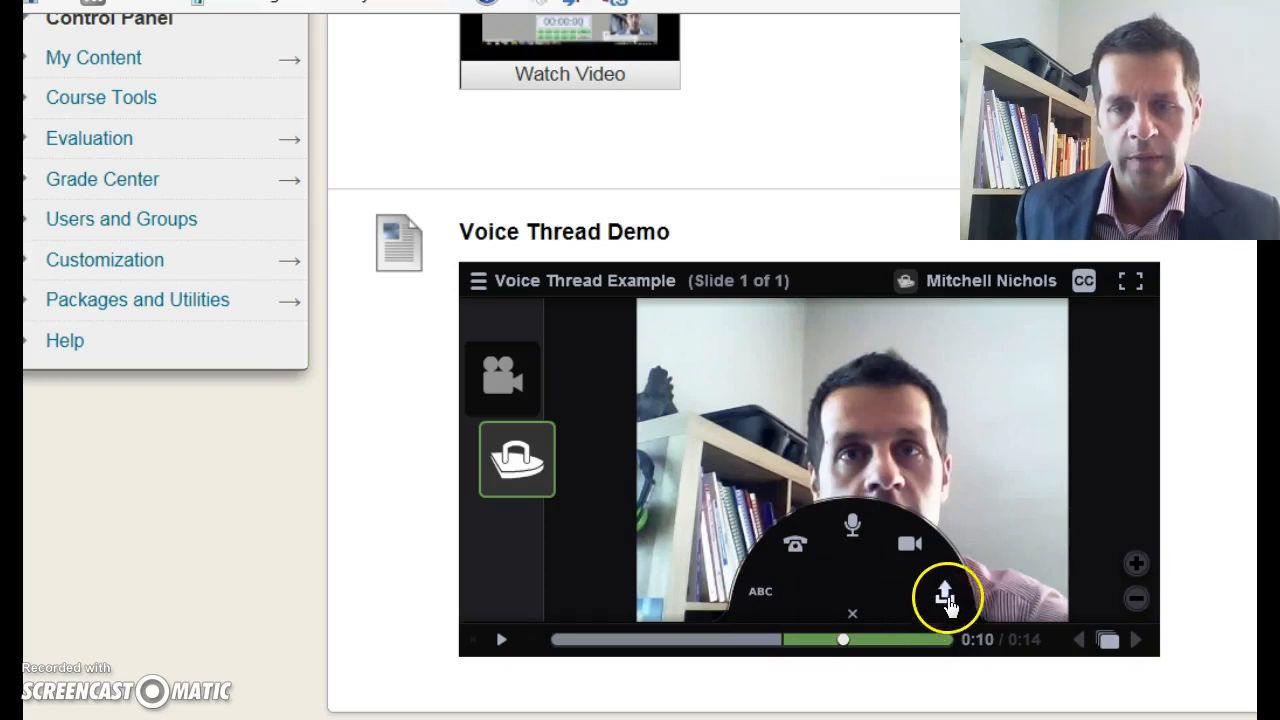
{"action": "mouse_move", "coordinate": [937, 595]}
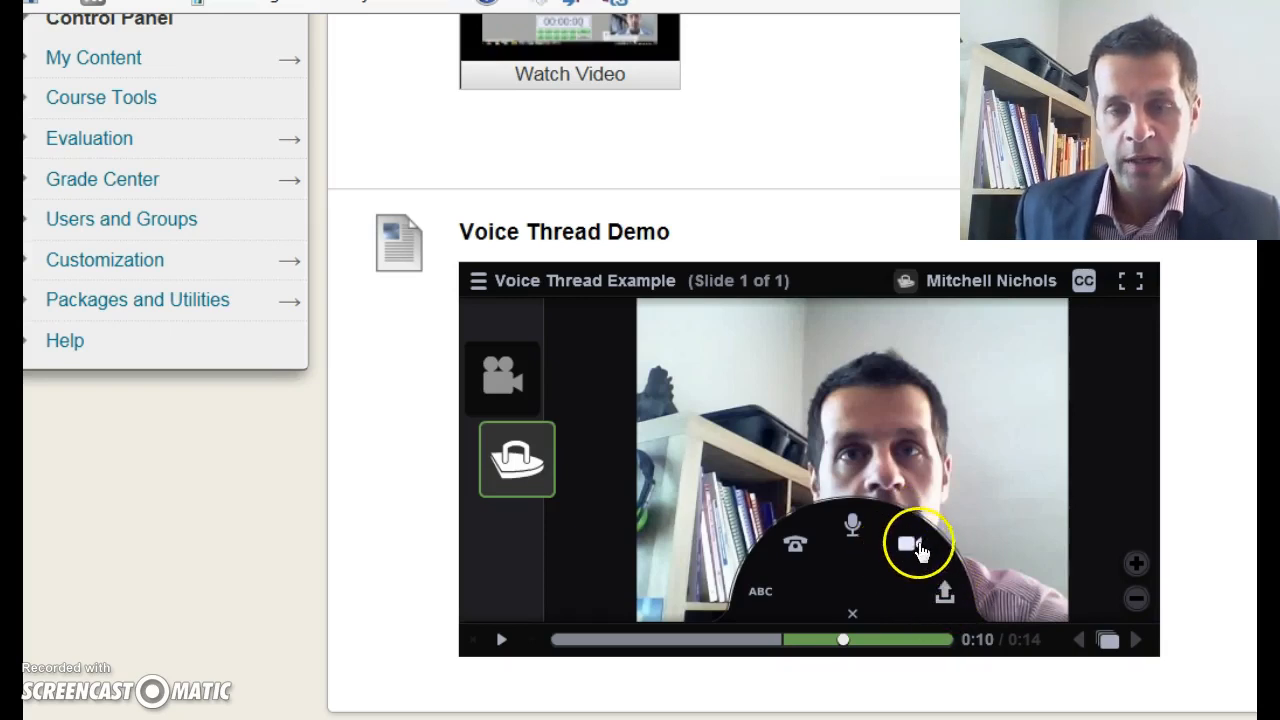
{"action": "mouse_move", "coordinate": [905, 545]}
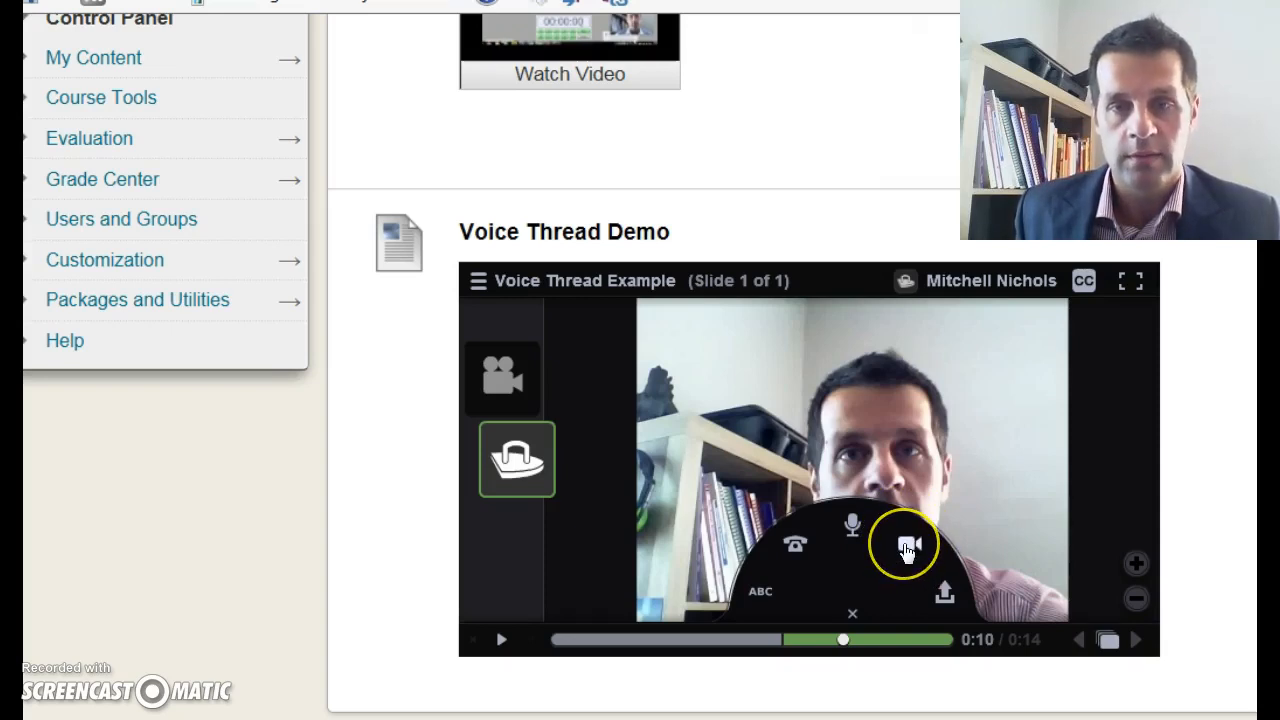
{"action": "mouse_move", "coordinate": [907, 548]}
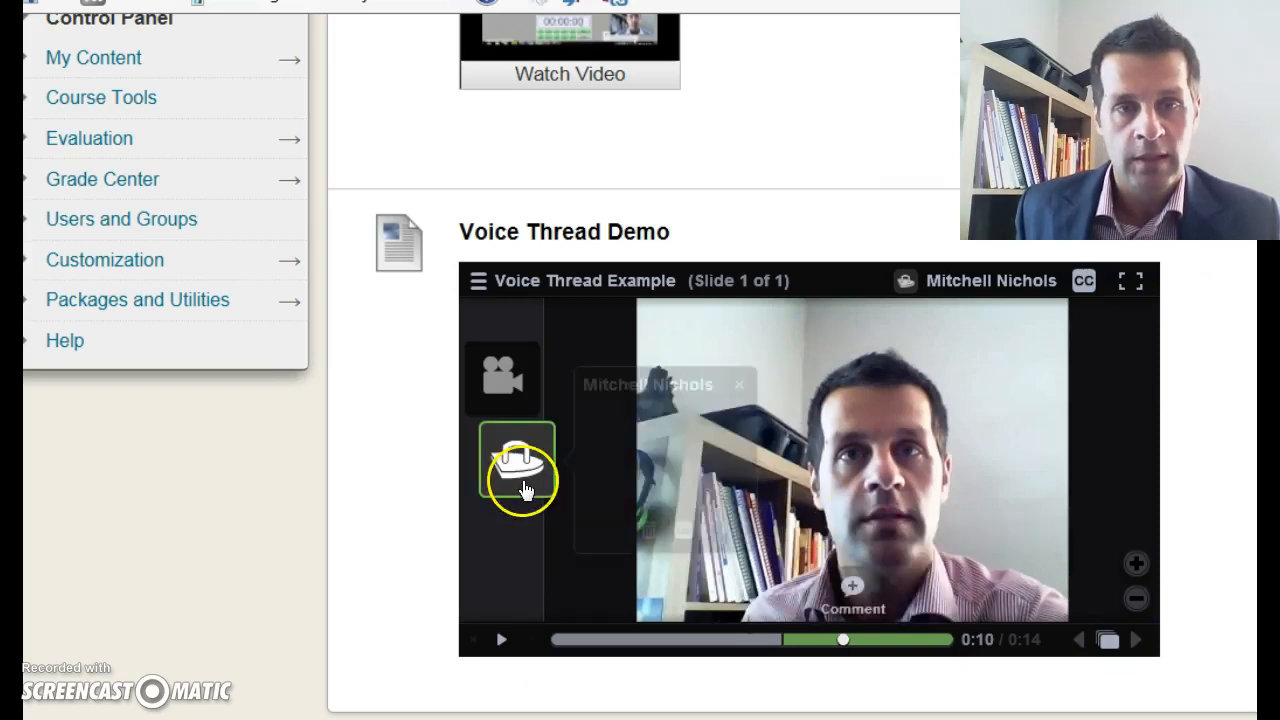
{"action": "left_click", "coordinate": [517, 467]}
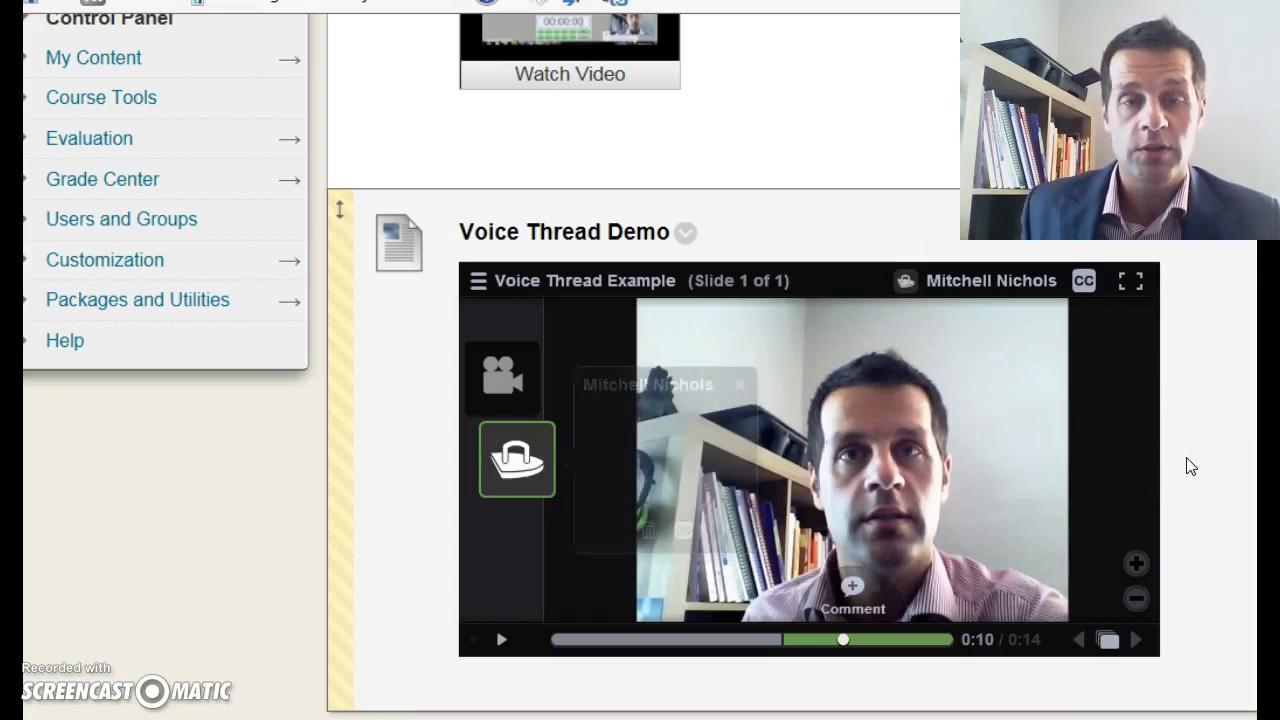
{"action": "left_click", "coordinate": [517, 459]}
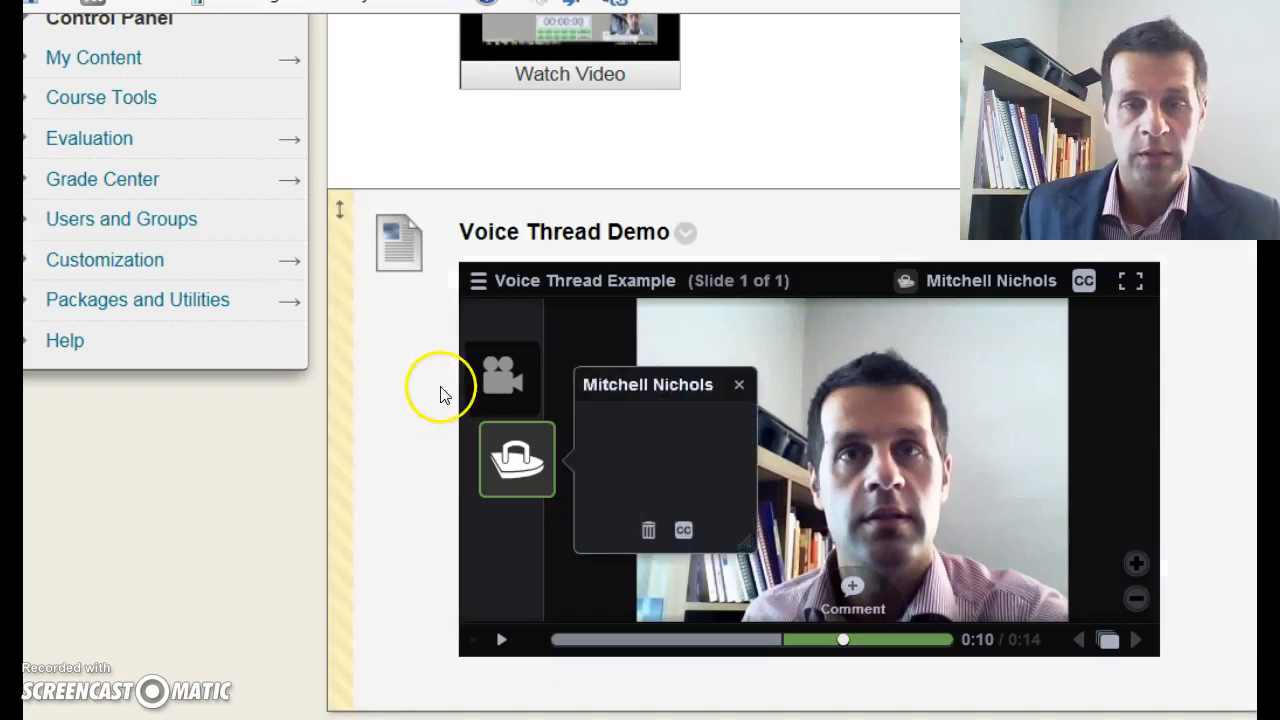